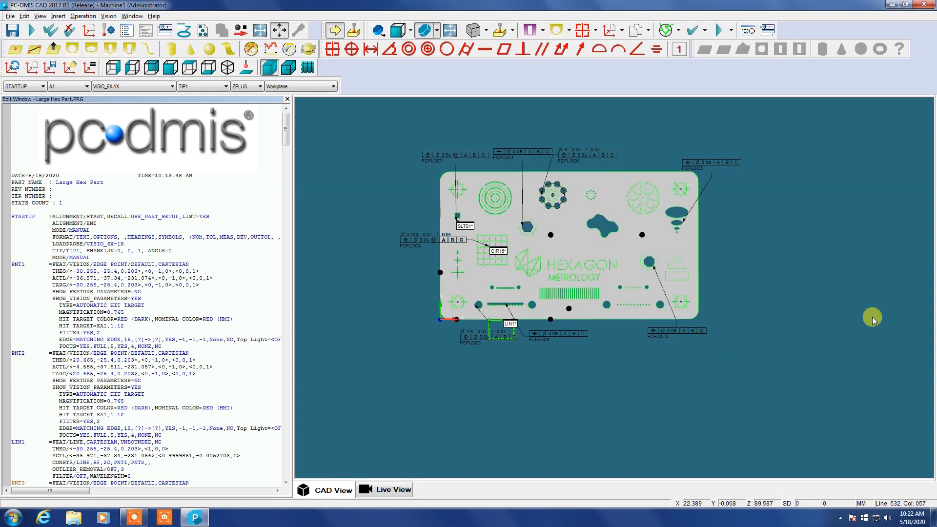
{"action": "mouse_move", "coordinate": [333, 472]}
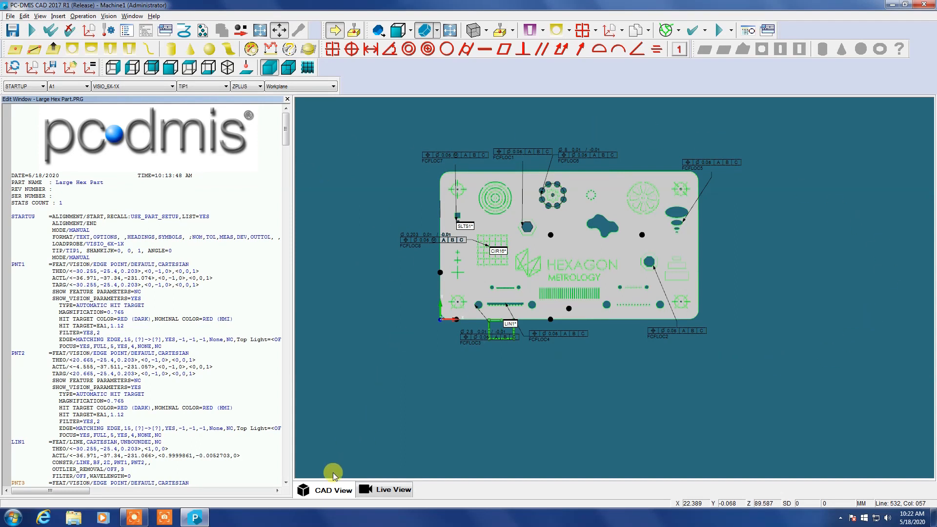
Switch the graphics window to Live View to show the camera feed of the part corner
{"action": "left_click", "coordinate": [392, 490]}
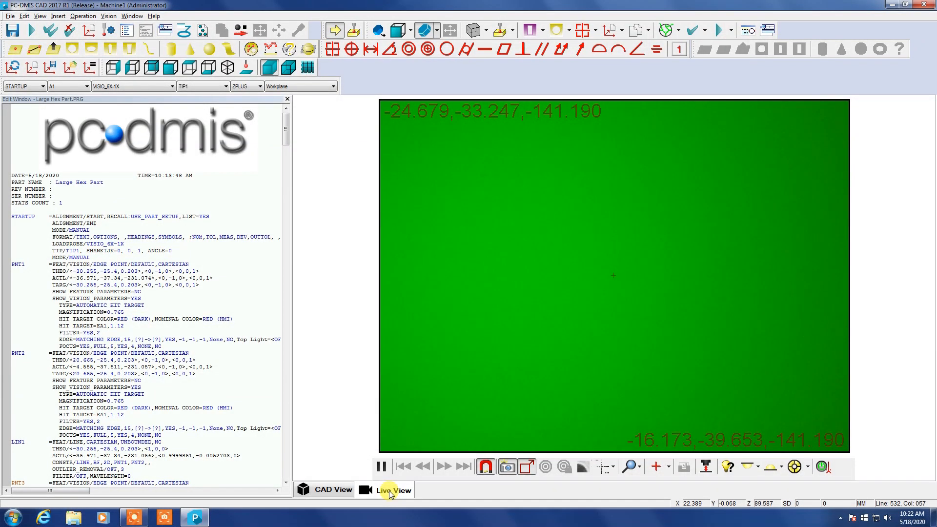
{"action": "left_click", "coordinate": [332, 490]}
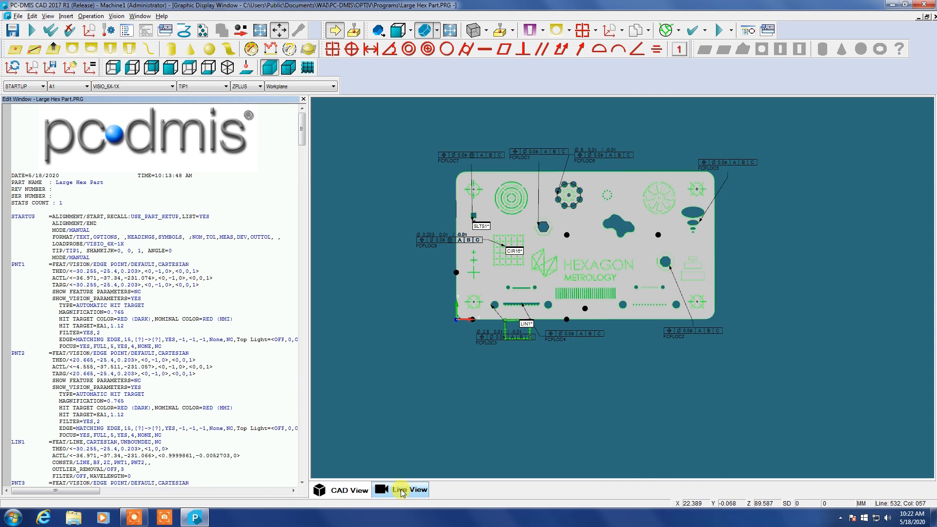
{"action": "left_click", "coordinate": [409, 489]}
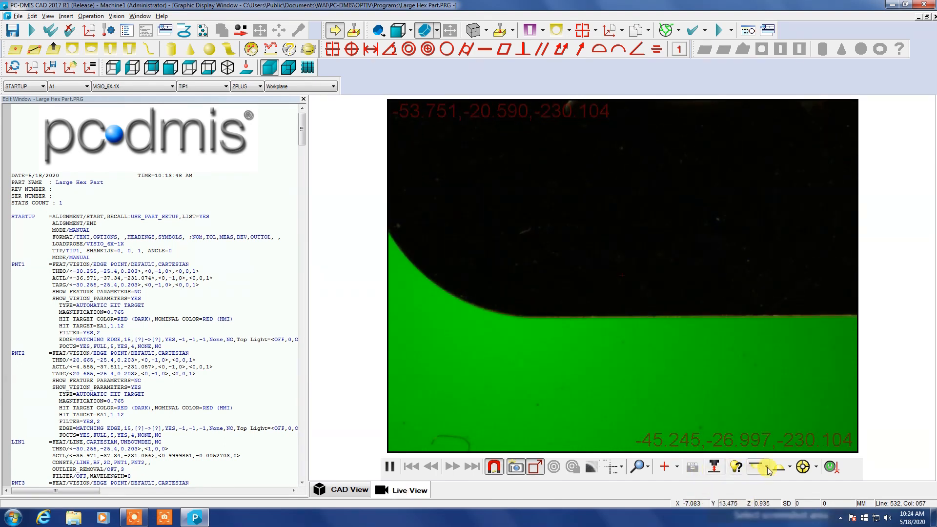
Turn off the green backlight and view the ring-light illumination sectors
{"action": "left_click", "coordinate": [763, 467]}
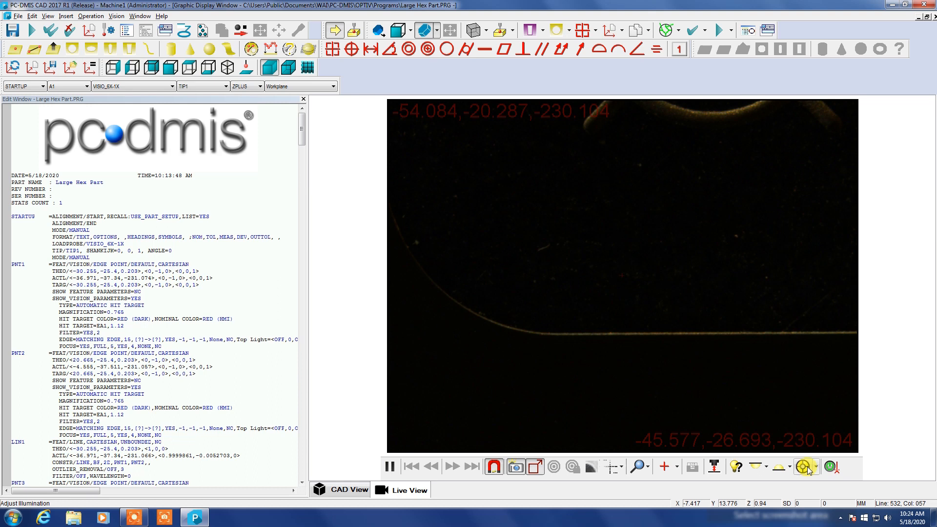
{"action": "left_click", "coordinate": [806, 466]}
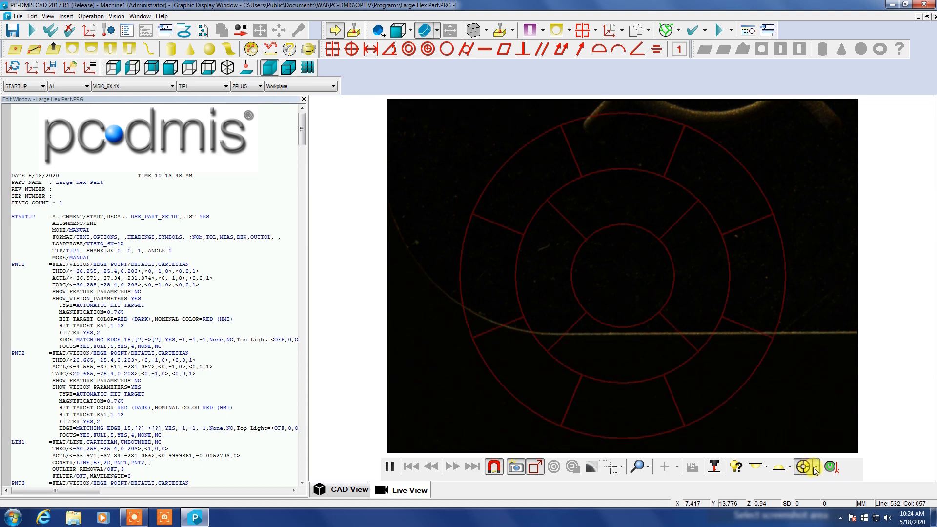
{"action": "left_click", "coordinate": [806, 466]}
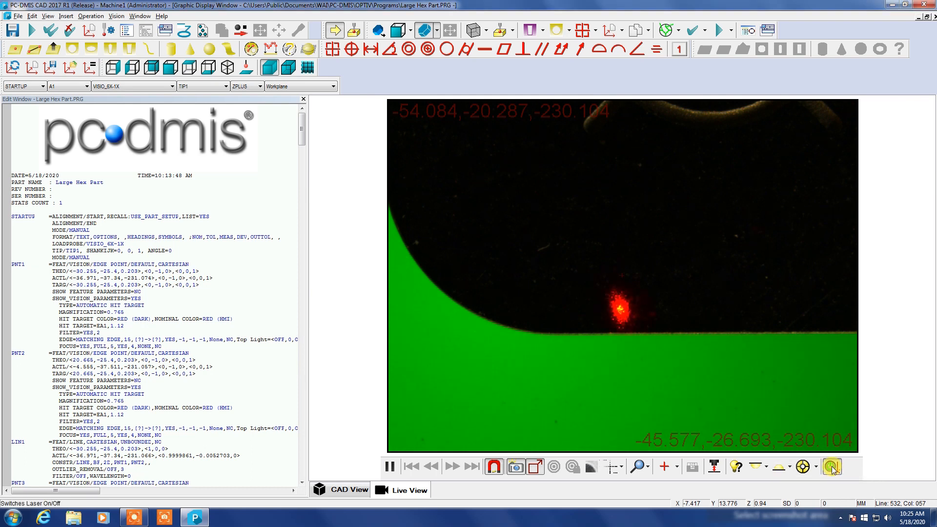
Switch the laser off, adjust camera magnification with the slider, and start program execution
{"action": "left_click", "coordinate": [832, 466]}
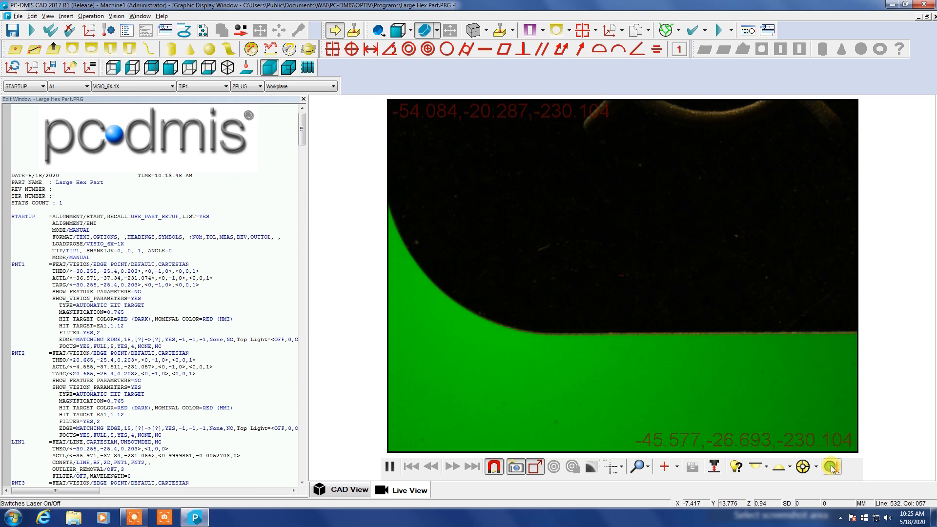
{"action": "left_click", "coordinate": [638, 467]}
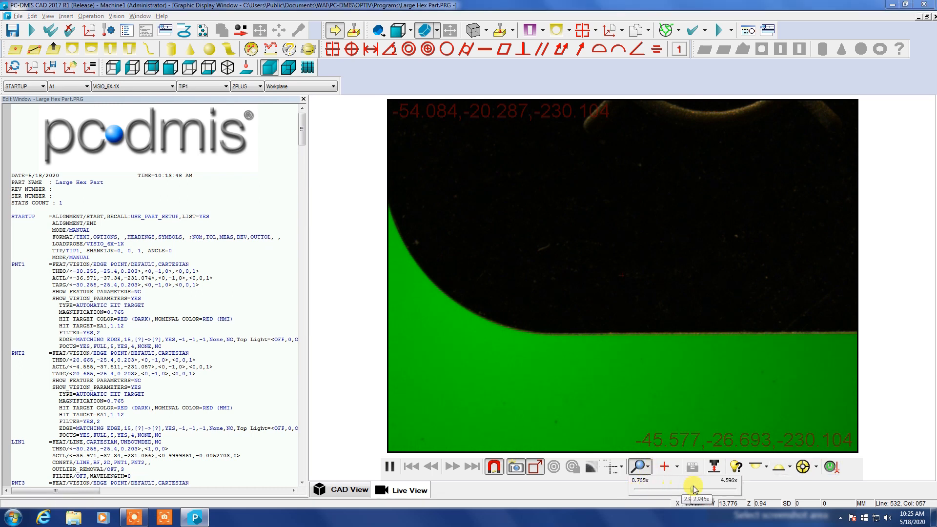
{"action": "left_click_drag", "start_coordinate": [693, 488], "coordinate": [738, 488]}
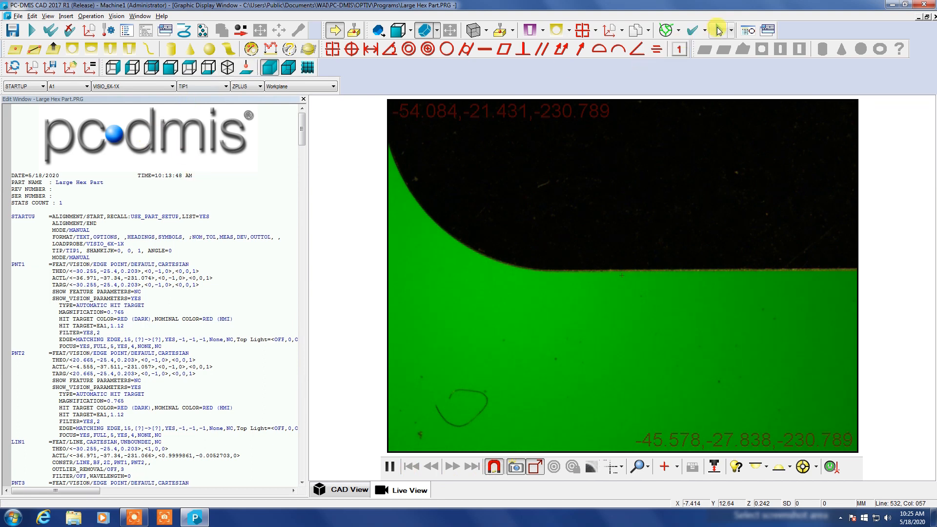
{"action": "left_click", "coordinate": [712, 30]}
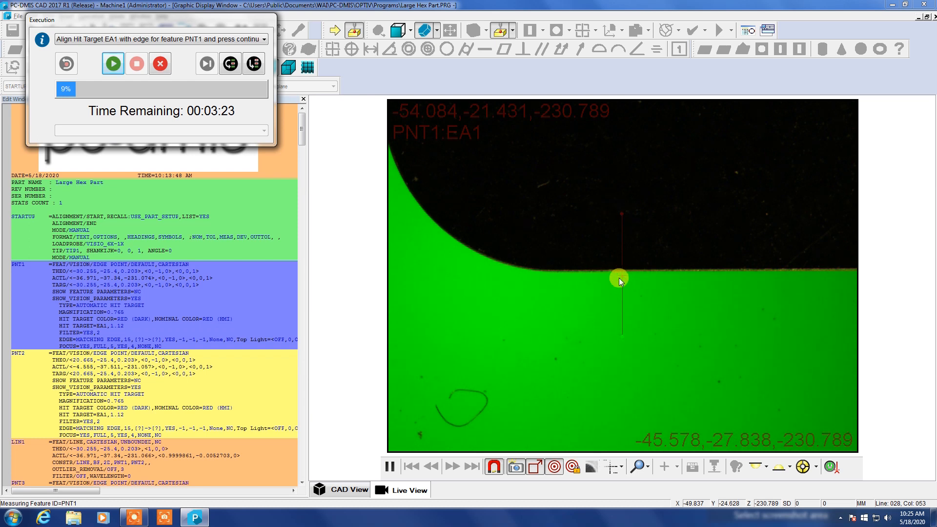
{"action": "mouse_move", "coordinate": [575, 298]}
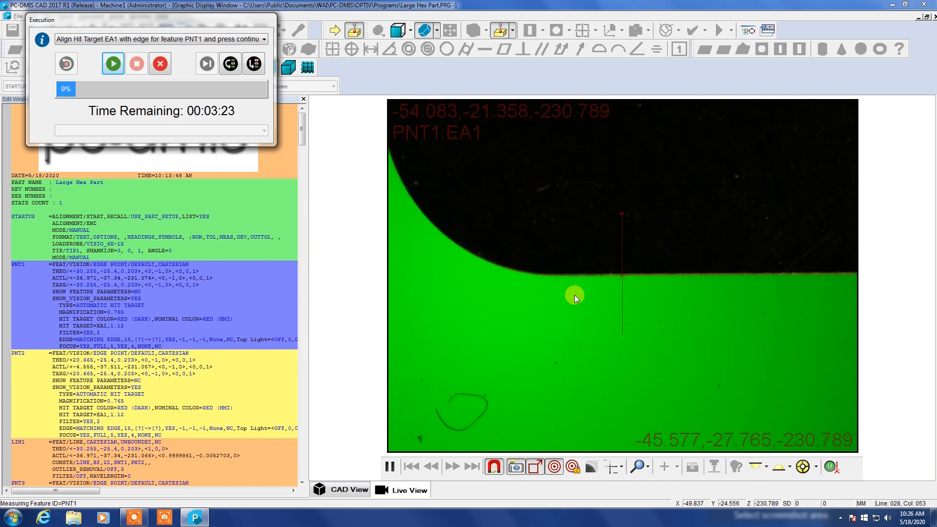
Accept hit target EA1 aligned on the part edge for PNT1
{"action": "left_click", "coordinate": [113, 63]}
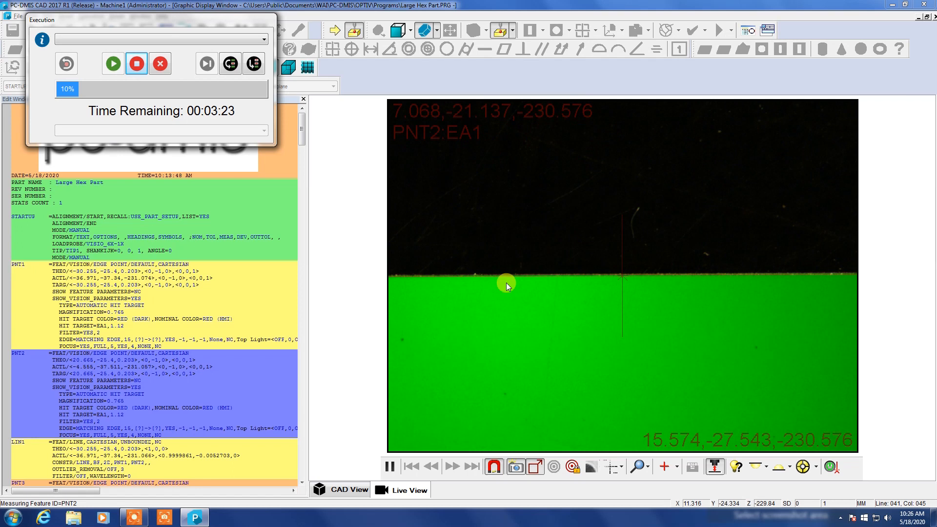
Accept hit target EA1 aligned on the edge for PNT2
{"action": "left_click", "coordinate": [112, 64]}
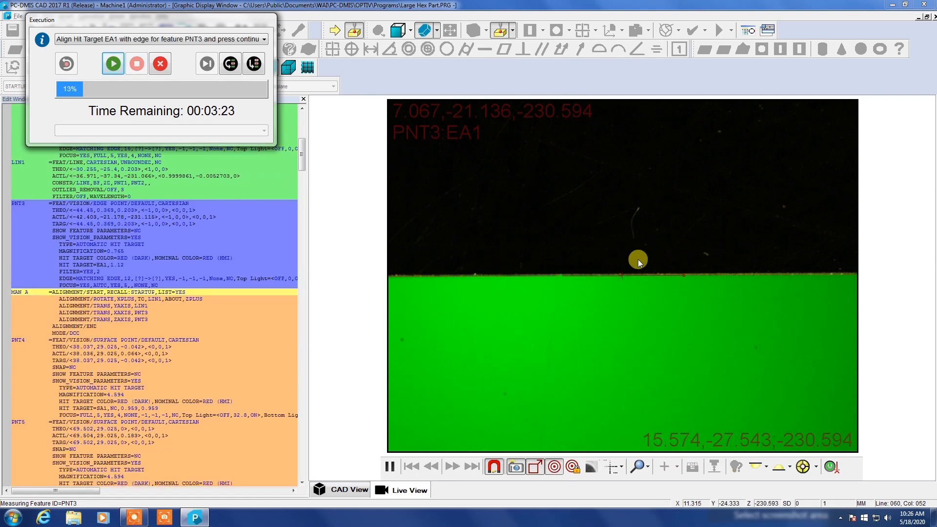
{"action": "mouse_move", "coordinate": [541, 278]}
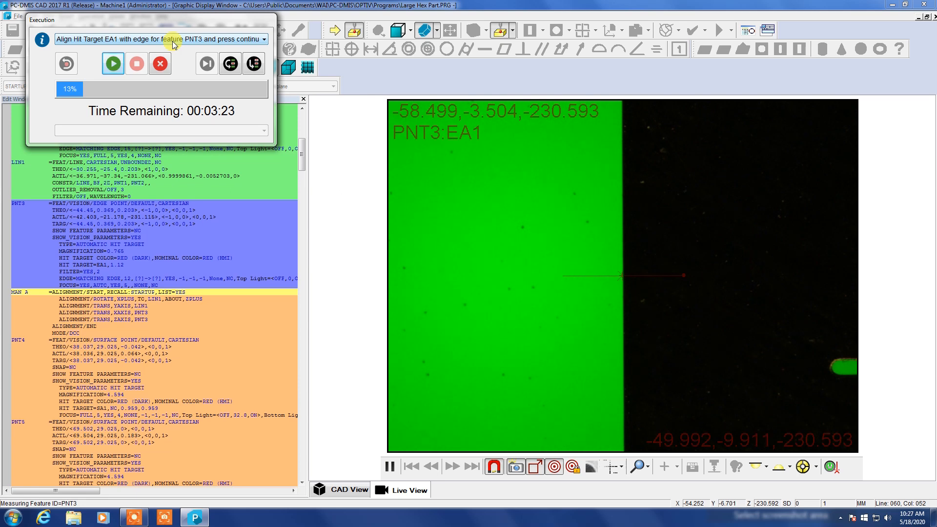
Accept hit target EA1 aligned on the side edge for PNT3
{"action": "left_click", "coordinate": [112, 64]}
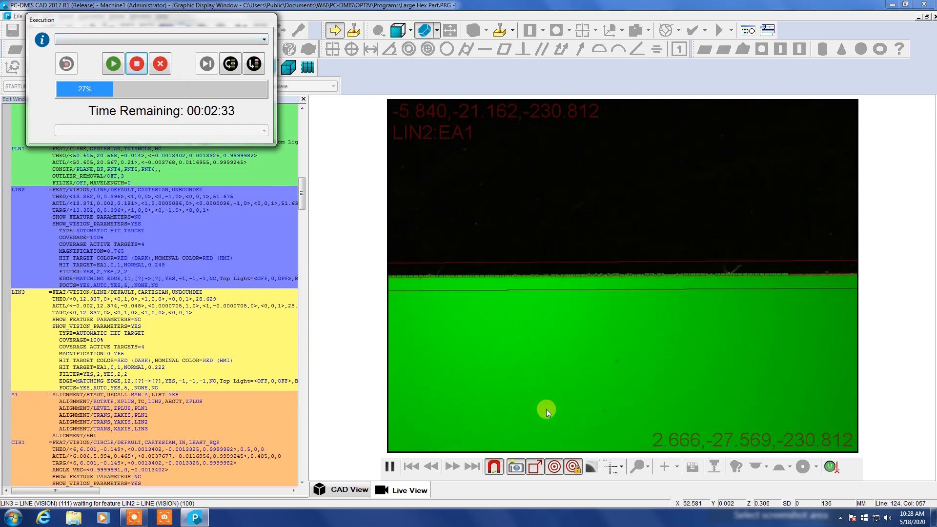
Watch the live view while the DCC run measures the plane and lines
{"action": "left_click", "coordinate": [590, 467]}
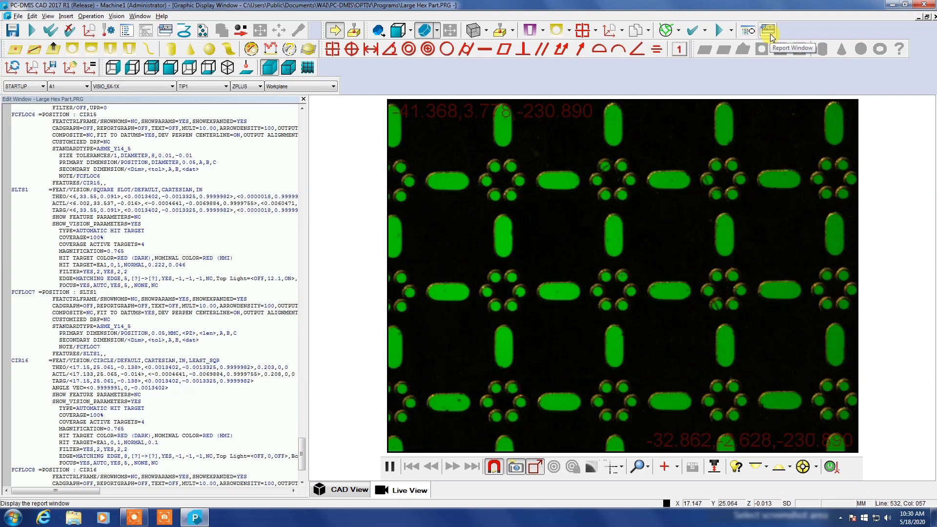
Open the Report Window to show nominal, measured and deviation values
{"action": "left_click", "coordinate": [768, 30]}
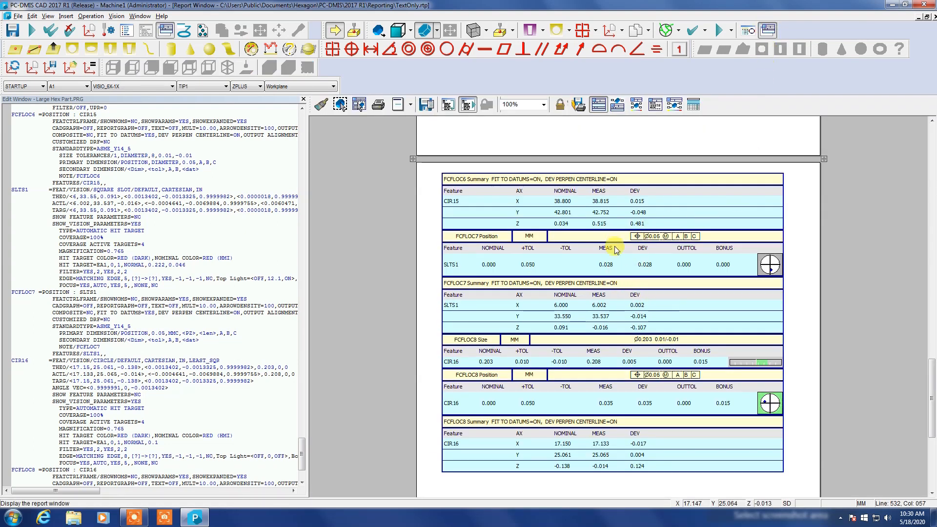
Close the report and open the Status Window showing the Large Hex Part header
{"action": "left_click", "coordinate": [750, 31]}
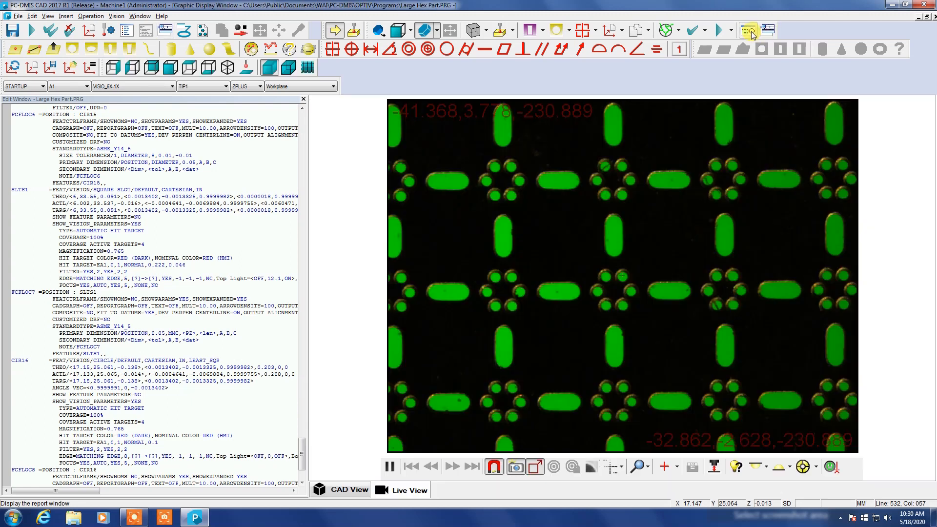
{"action": "left_click", "coordinate": [749, 30]}
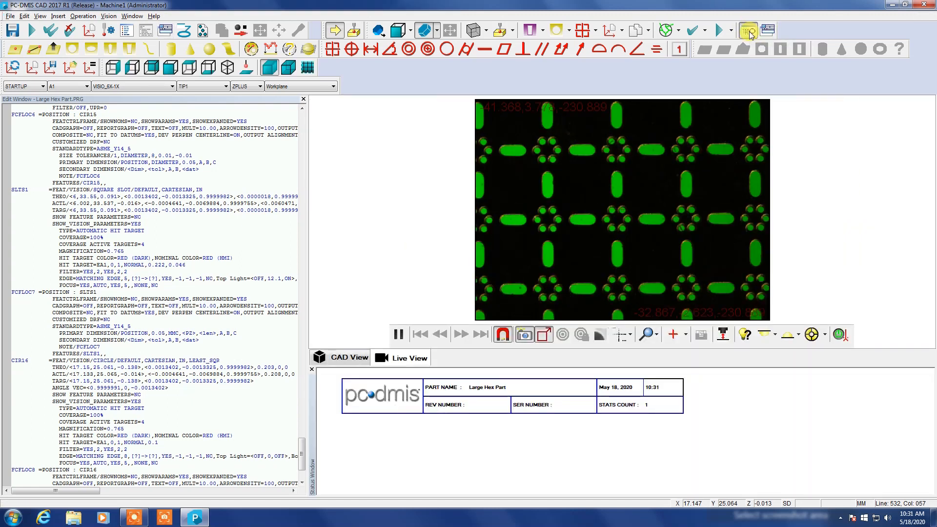